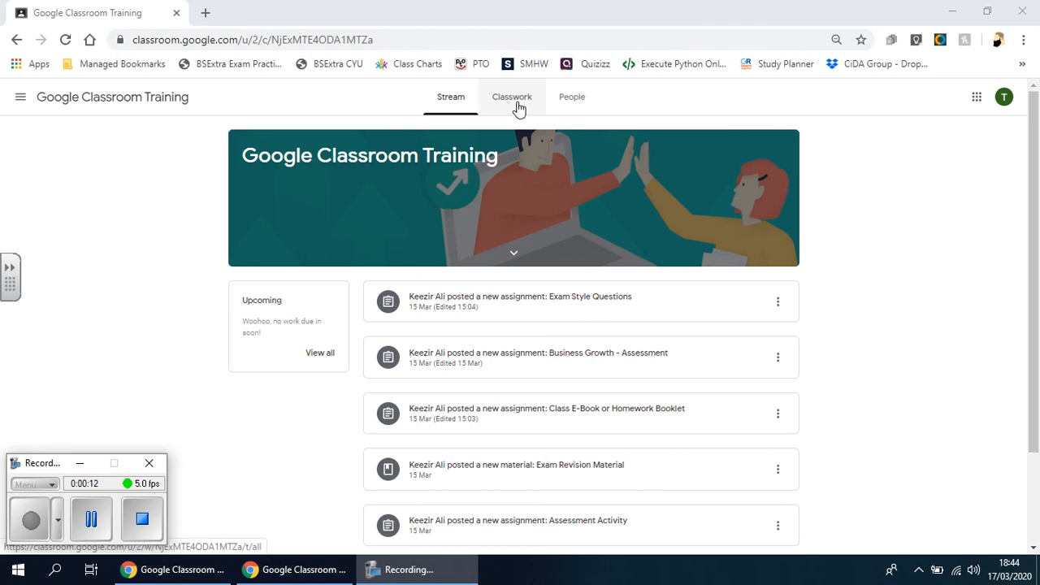
# Open the training class's Classwork page listing assignments, materials and due dates.
pyautogui.click(512, 97)
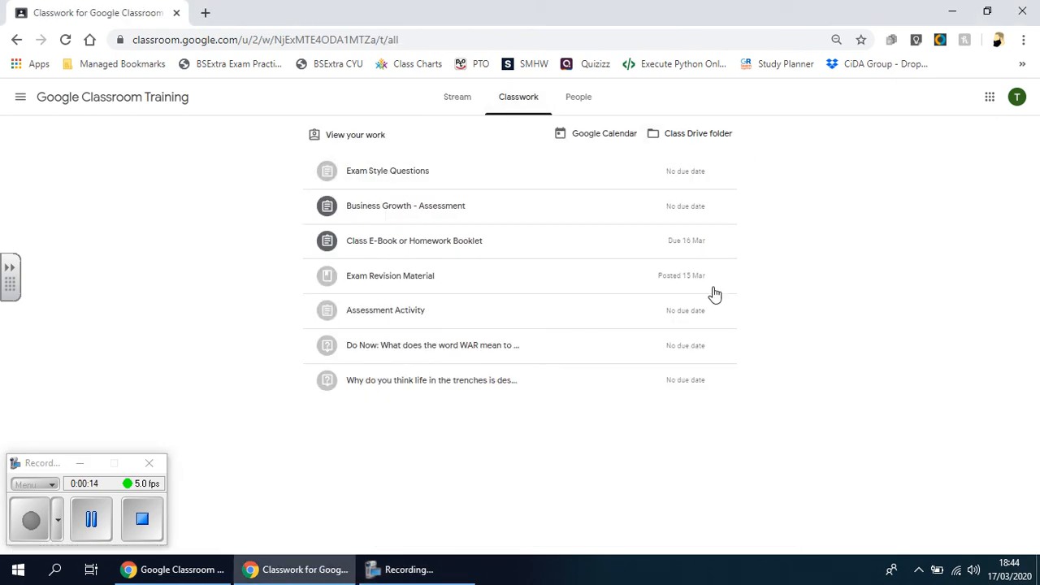
pyautogui.moveTo(732, 411)
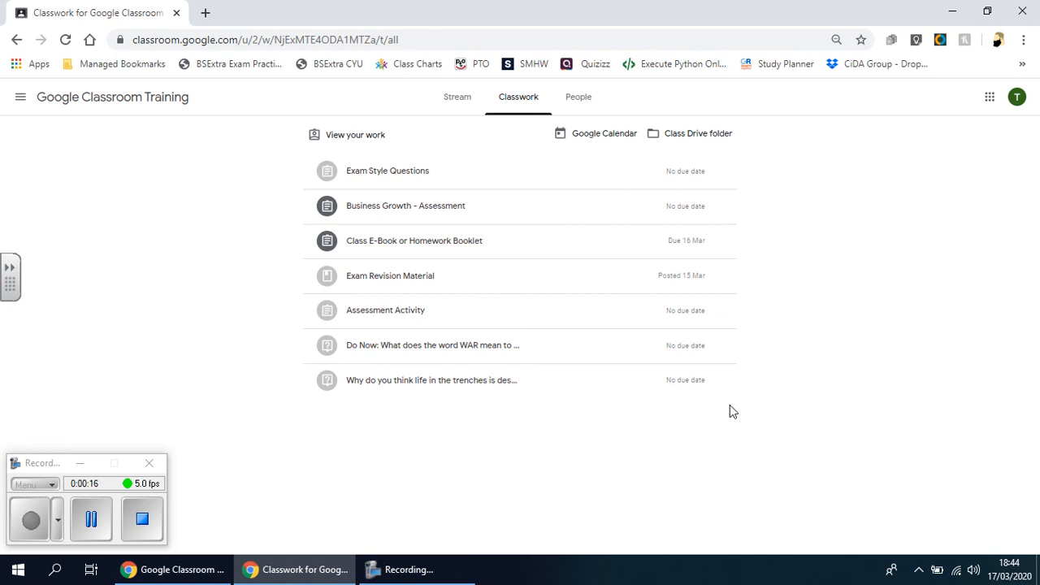
pyautogui.moveTo(701, 169)
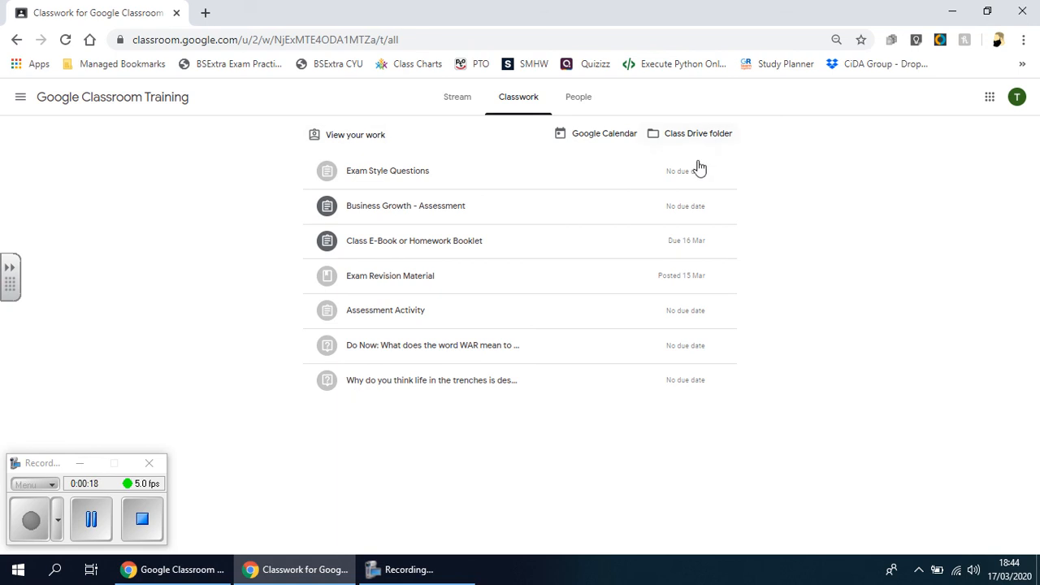
pyautogui.moveTo(678, 140)
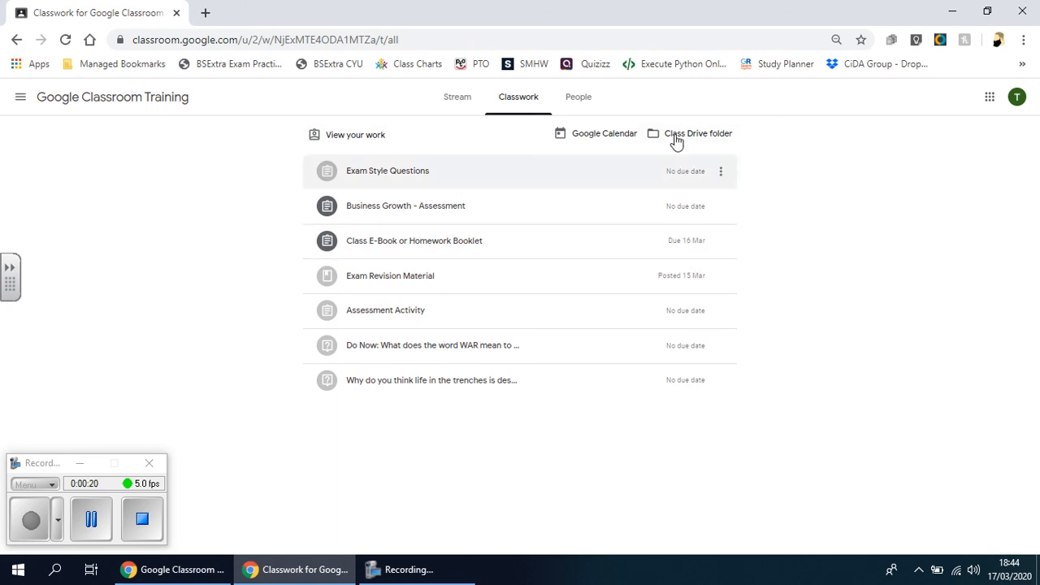
pyautogui.moveTo(599, 134)
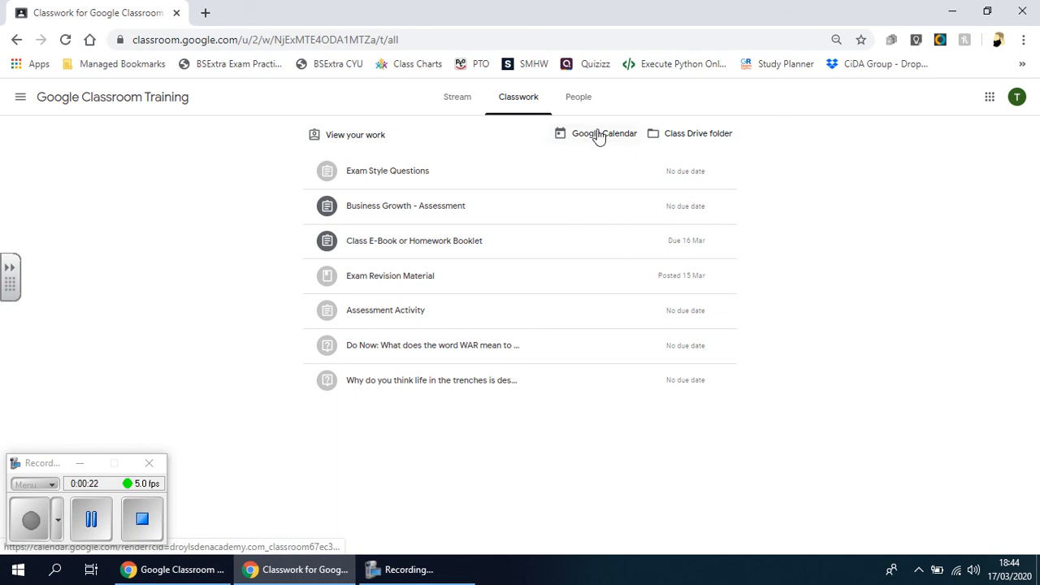
pyautogui.moveTo(559, 152)
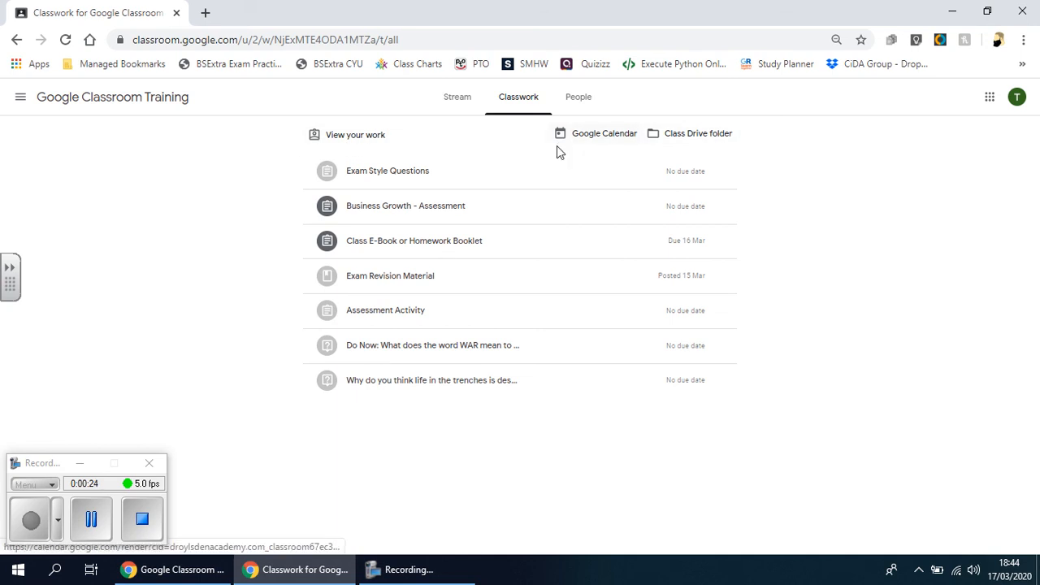
pyautogui.moveTo(581, 145)
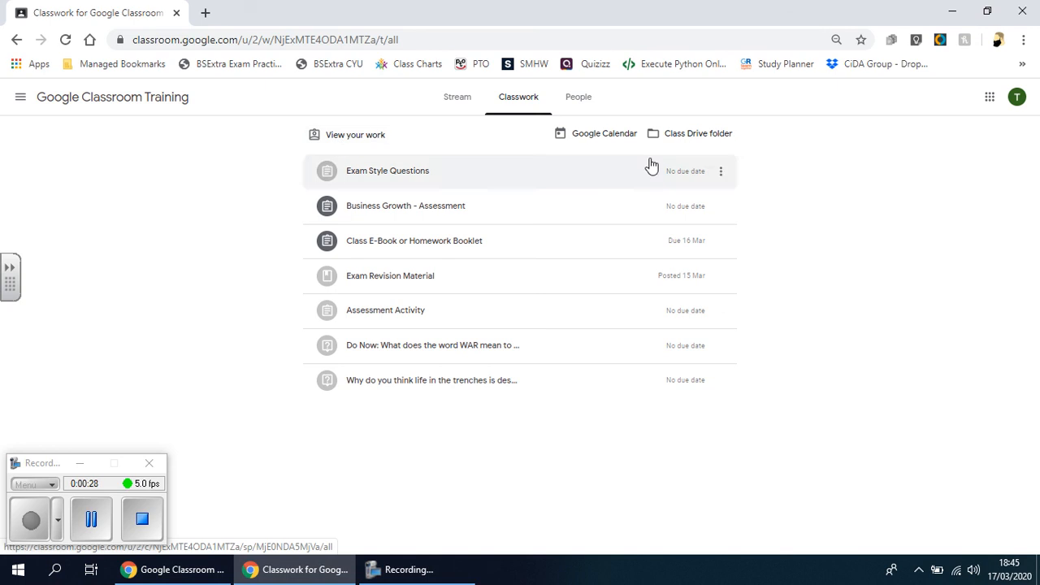
pyautogui.moveTo(742, 296)
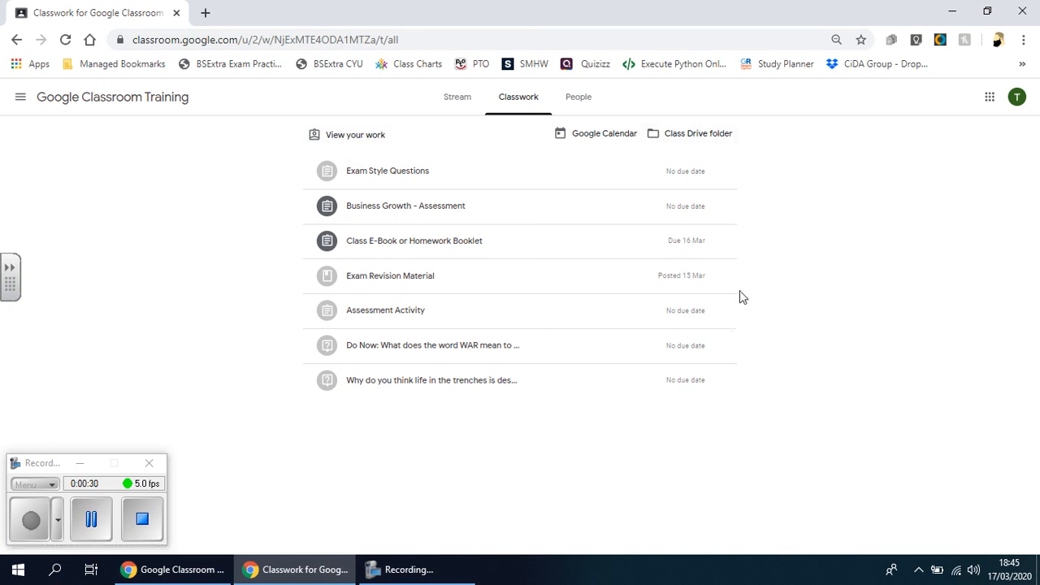
pyautogui.moveTo(355, 134)
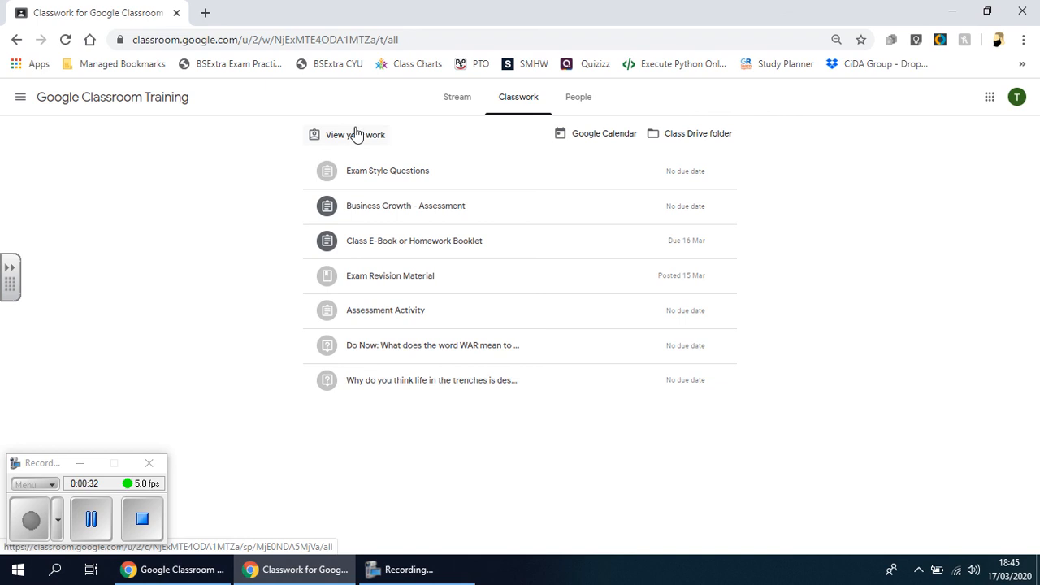
# View your work statuses and expand the Homework Booklet entry to reveal its Slides file.
pyautogui.click(355, 134)
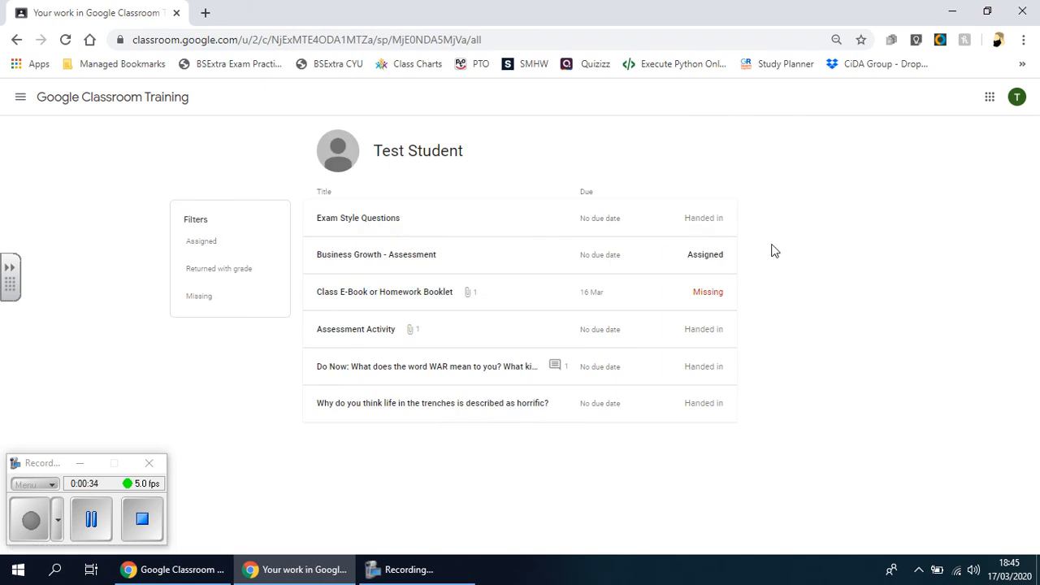
pyautogui.moveTo(784, 316)
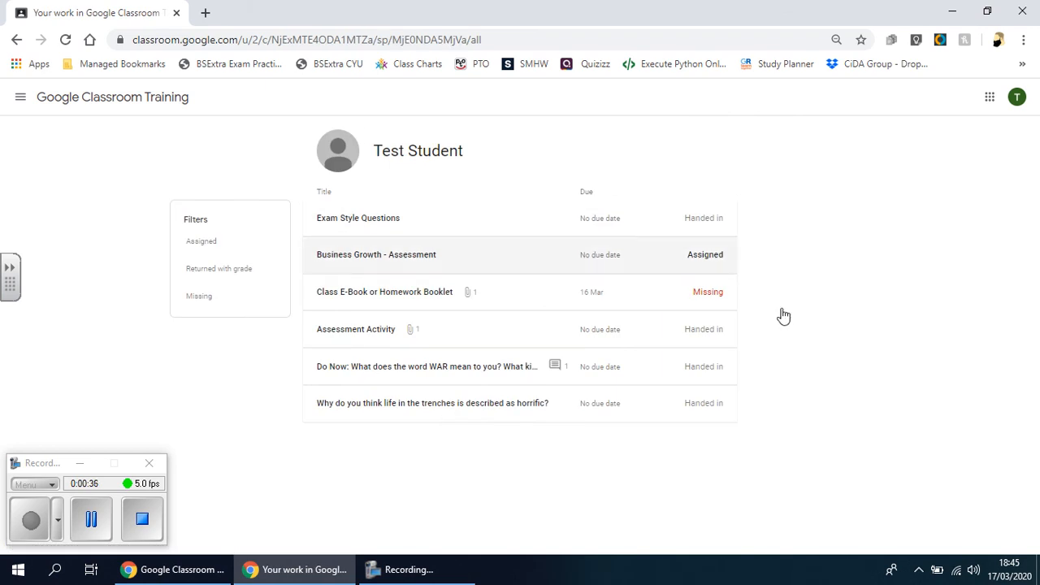
pyautogui.moveTo(712, 352)
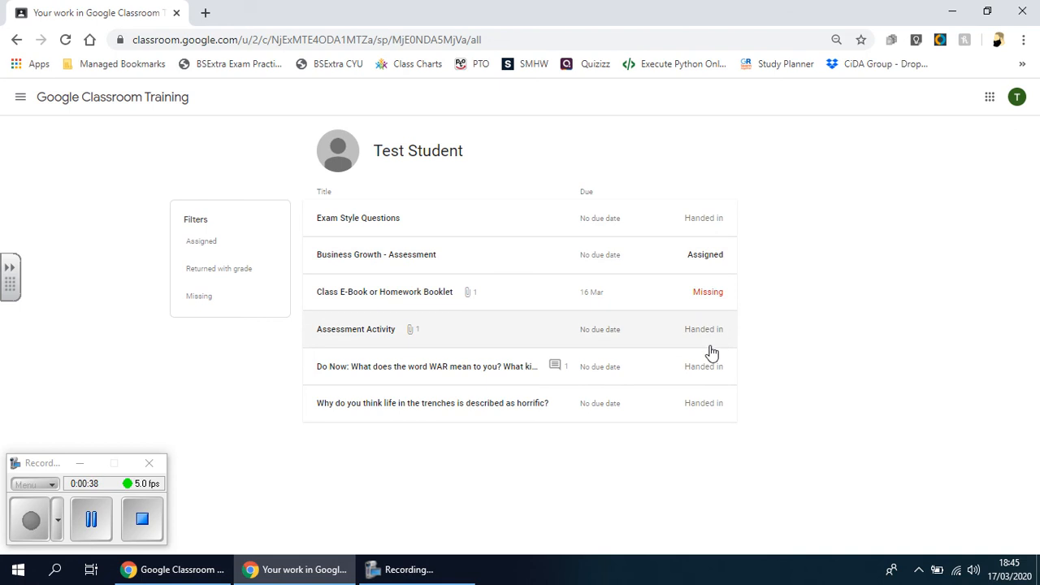
pyautogui.moveTo(709, 217)
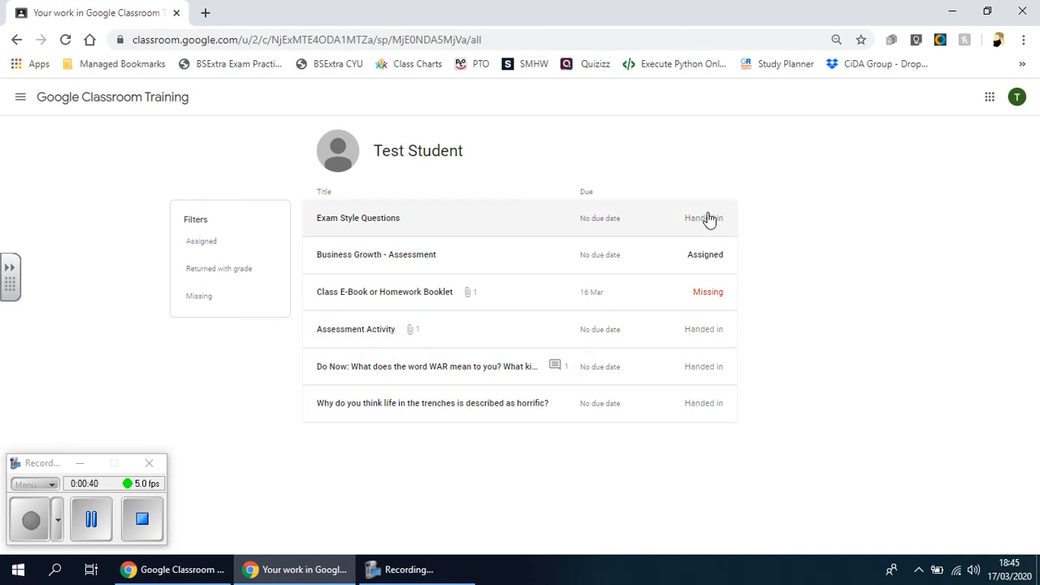
pyautogui.moveTo(389, 306)
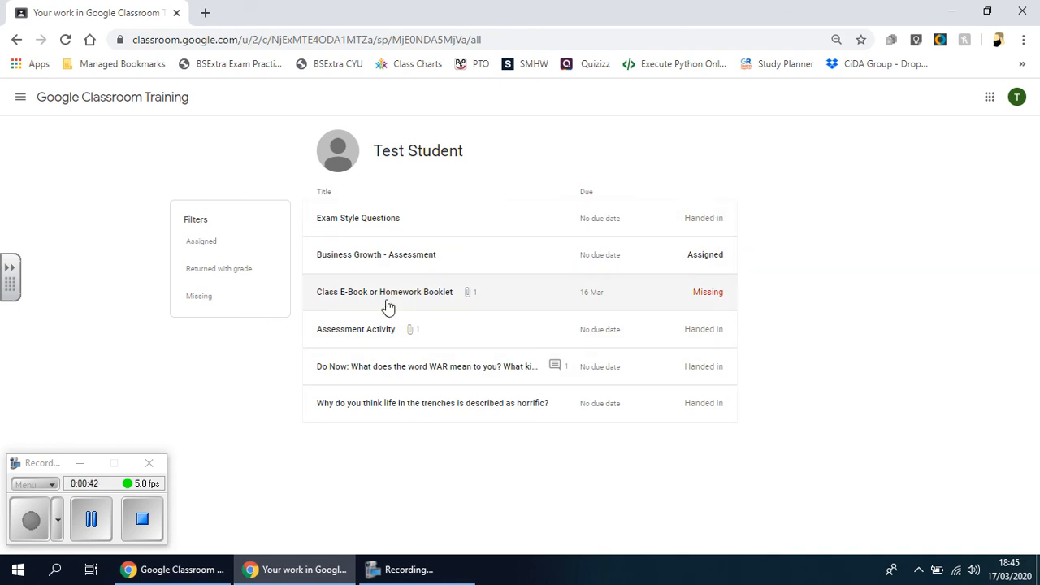
pyautogui.moveTo(719, 312)
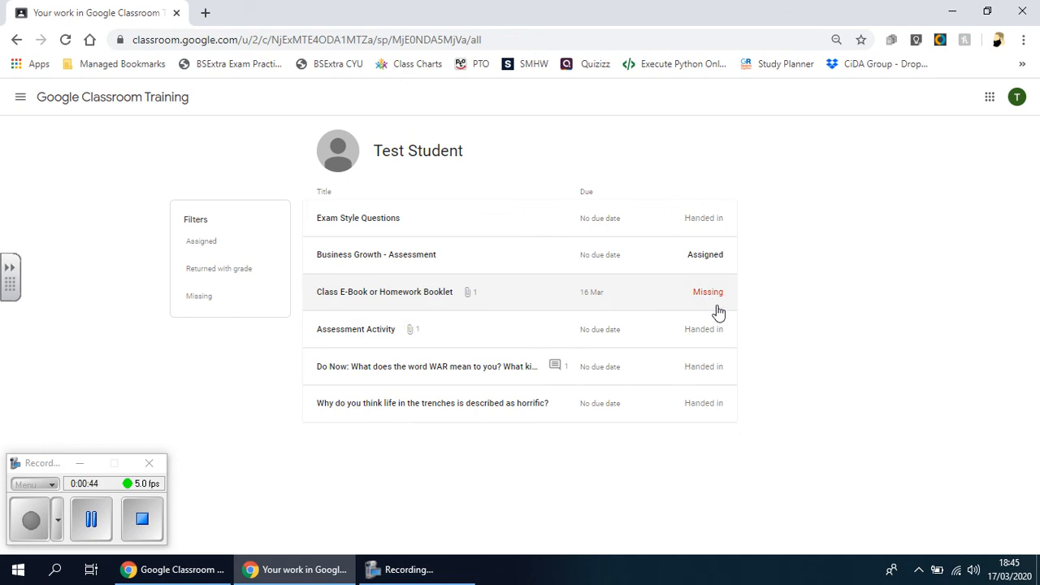
pyautogui.moveTo(452, 232)
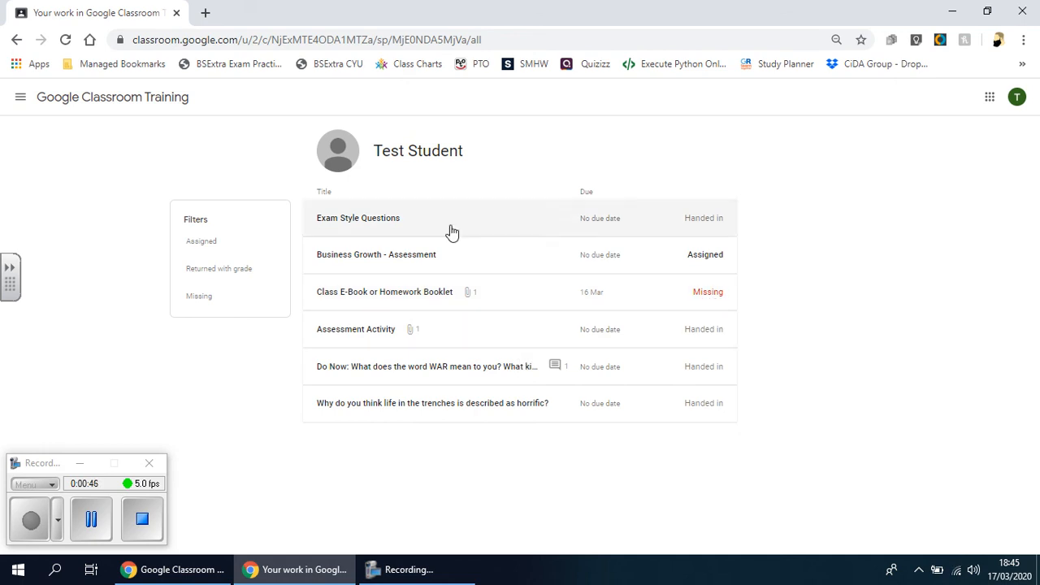
pyautogui.moveTo(457, 351)
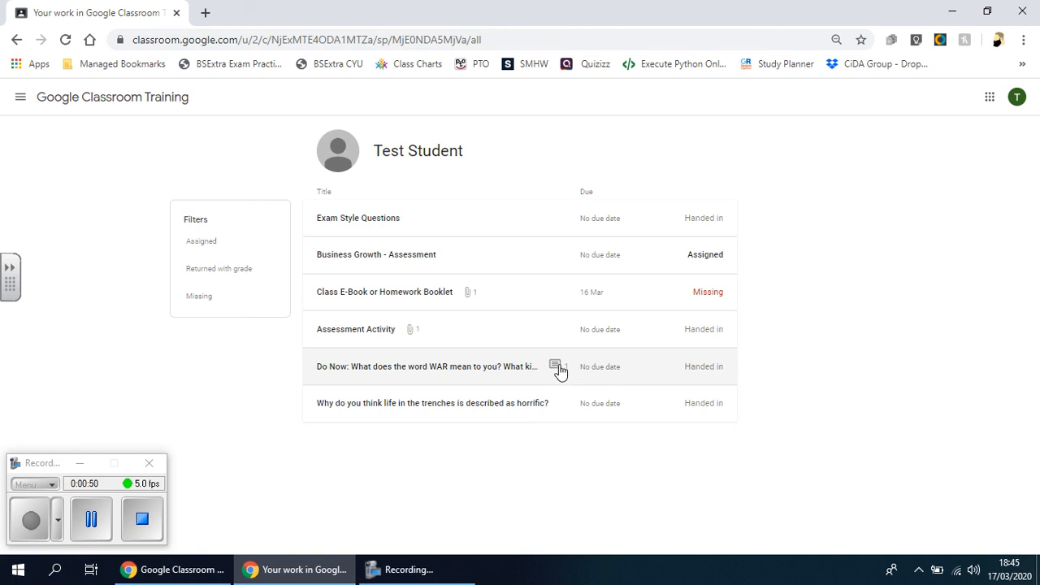
pyautogui.moveTo(455, 308)
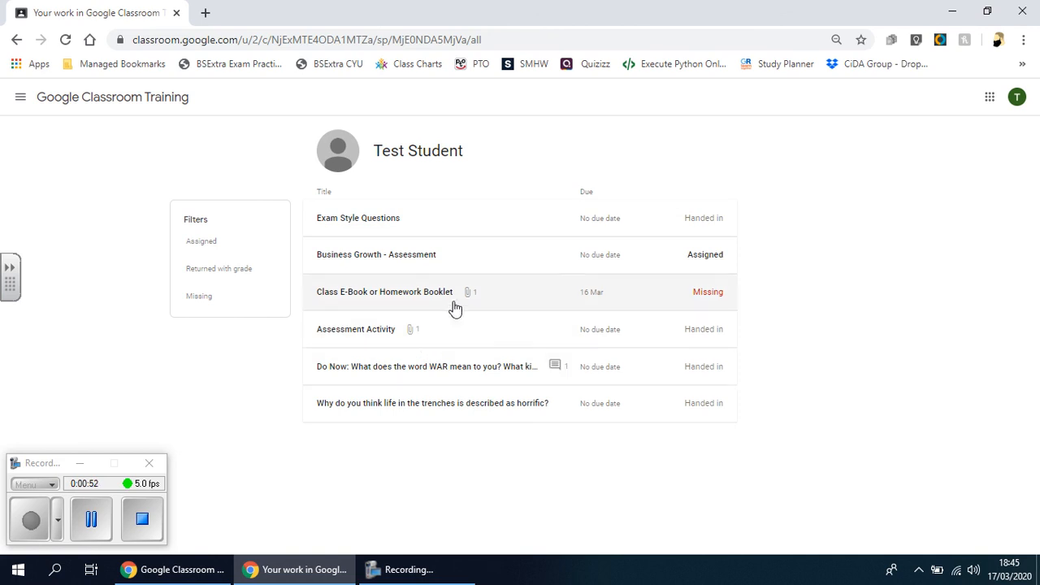
pyautogui.moveTo(551, 120)
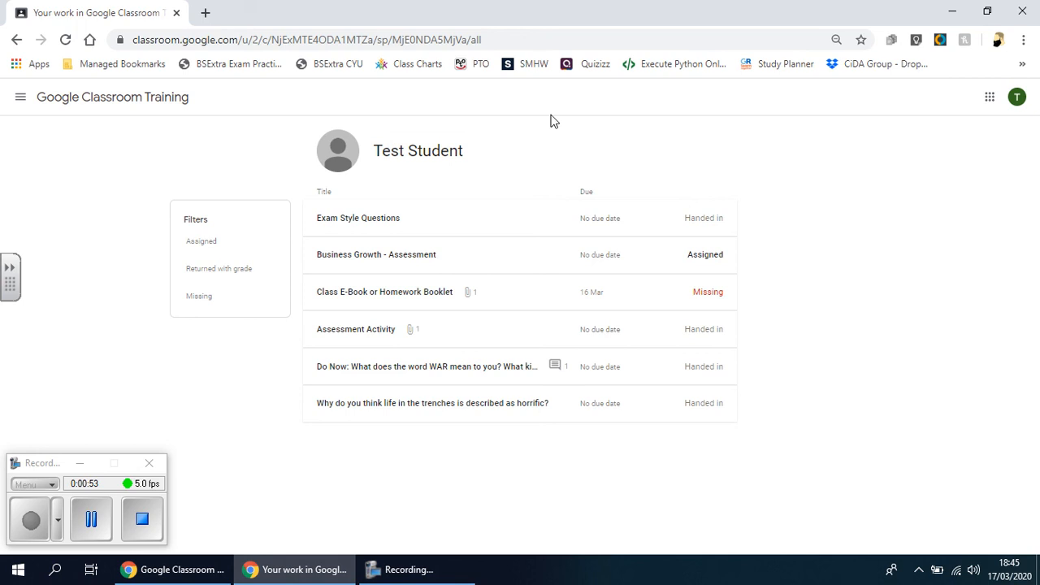
pyautogui.moveTo(743, 336)
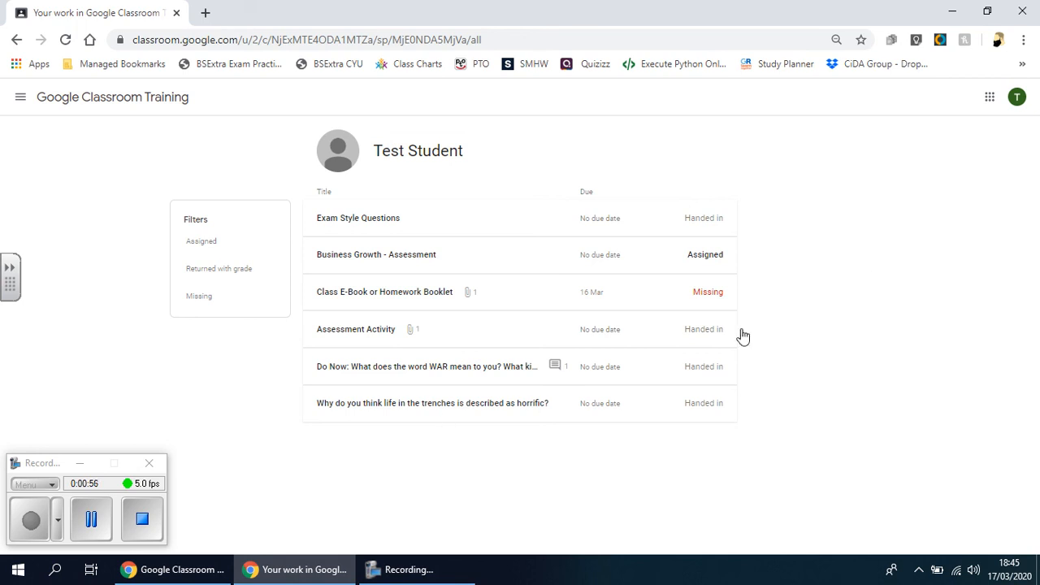
pyautogui.moveTo(362, 260)
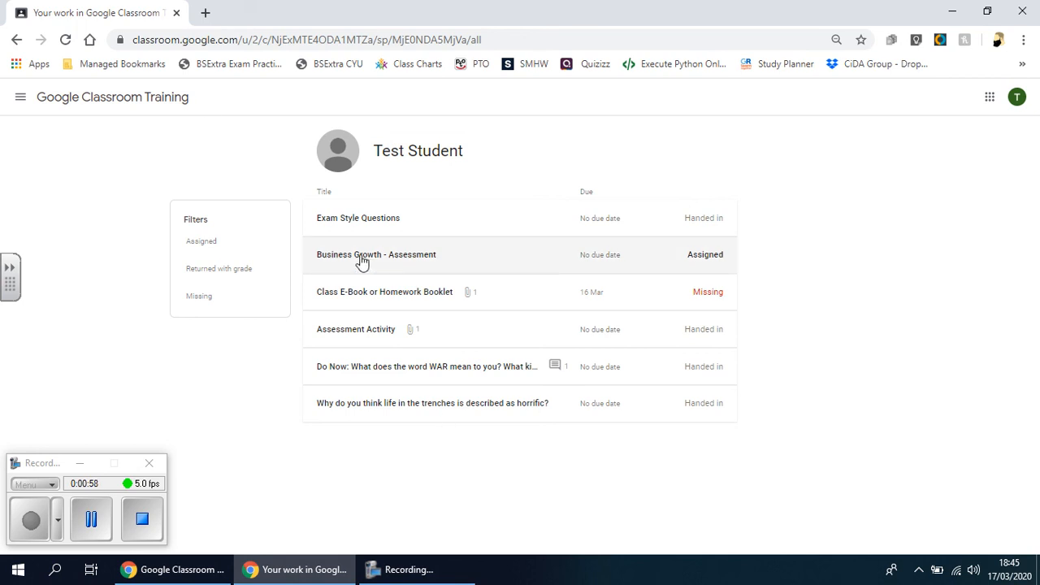
pyautogui.click(384, 292)
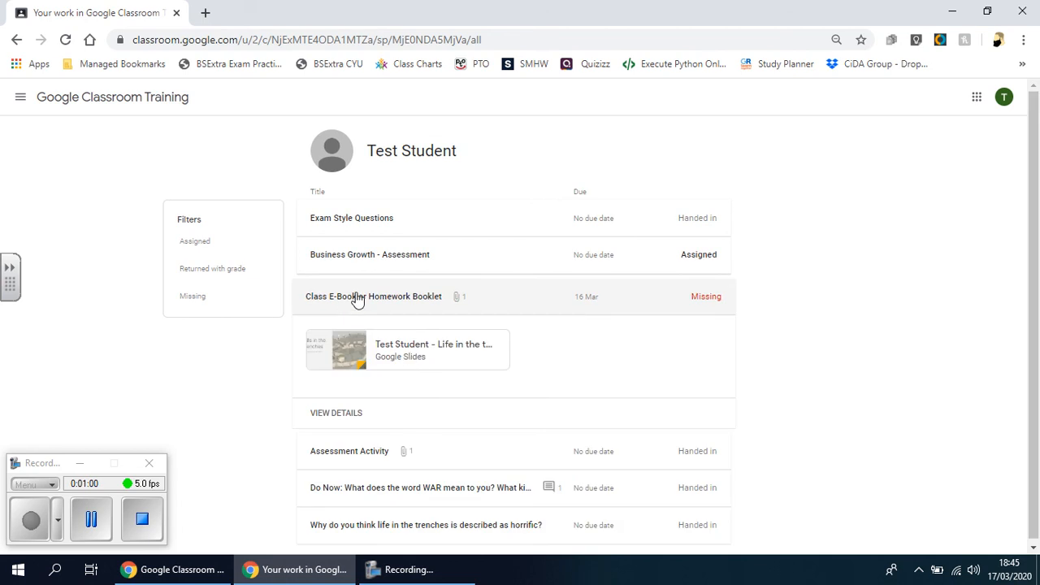
pyautogui.moveTo(411, 357)
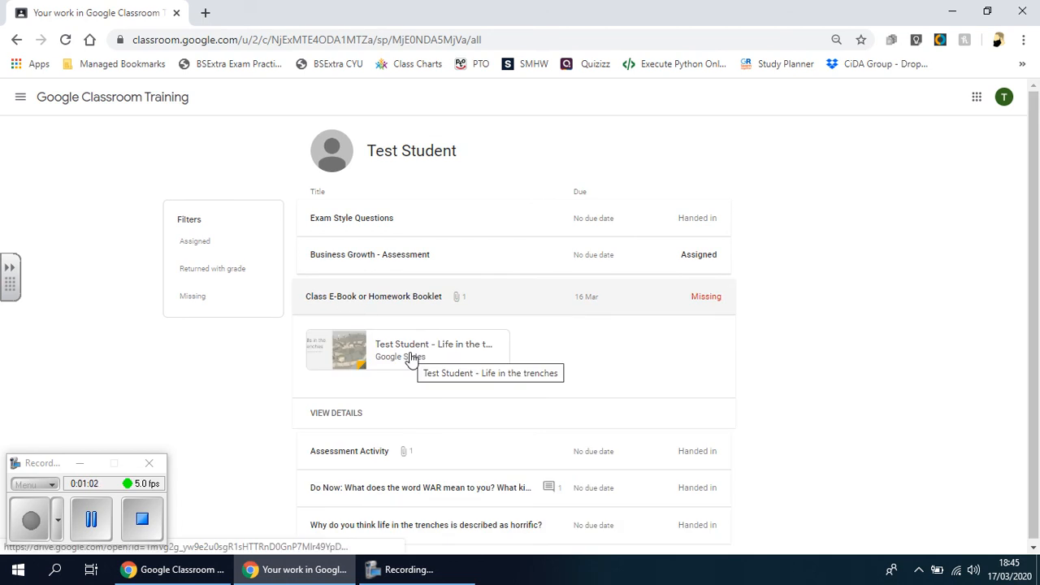
pyautogui.moveTo(98, 94)
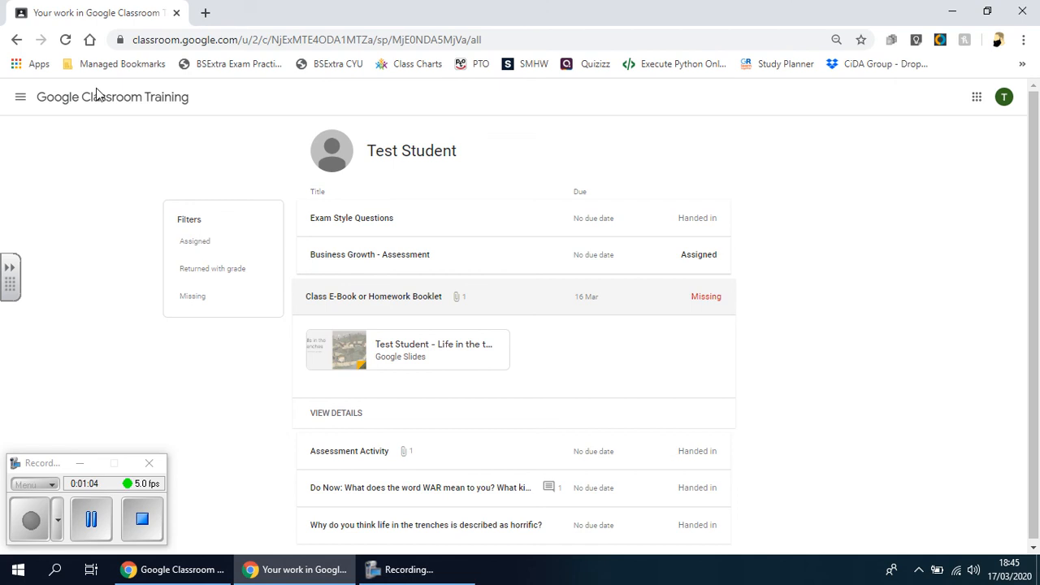
# Open the class Drive folder, switch briefly to Stream, then return to the Drive folder.
pyautogui.click(519, 97)
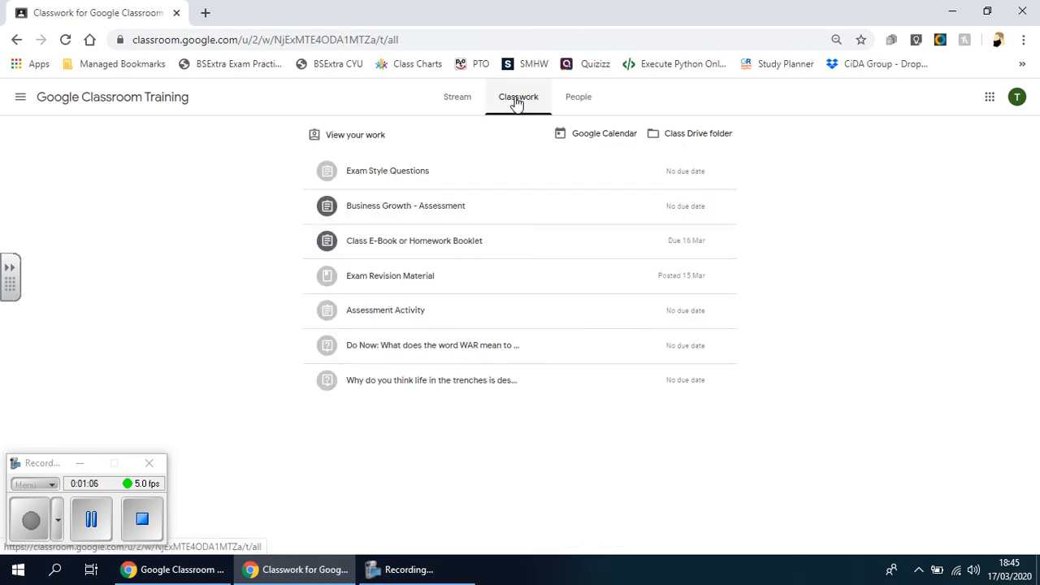
pyautogui.moveTo(678, 145)
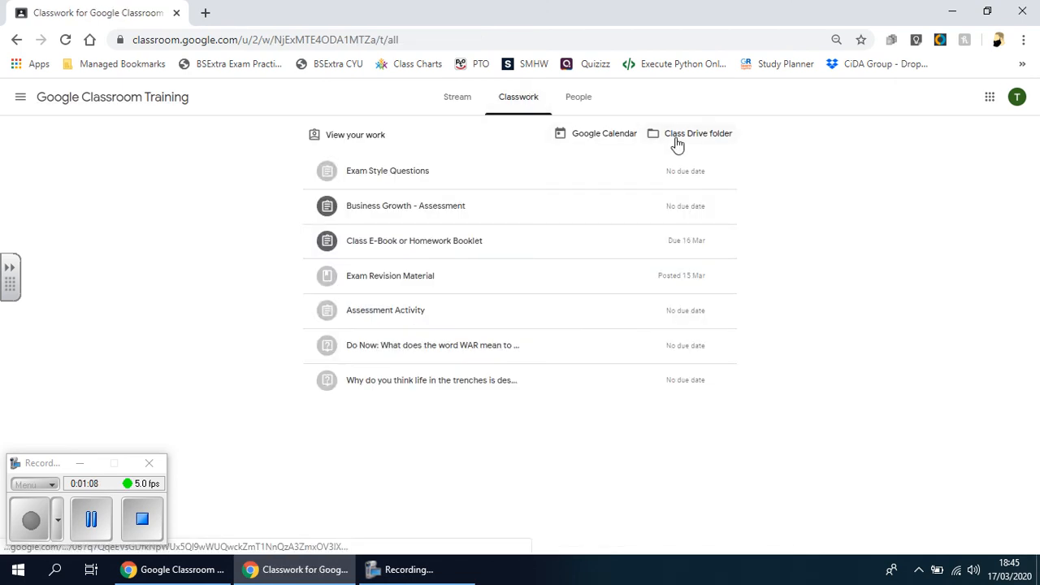
pyautogui.click(697, 133)
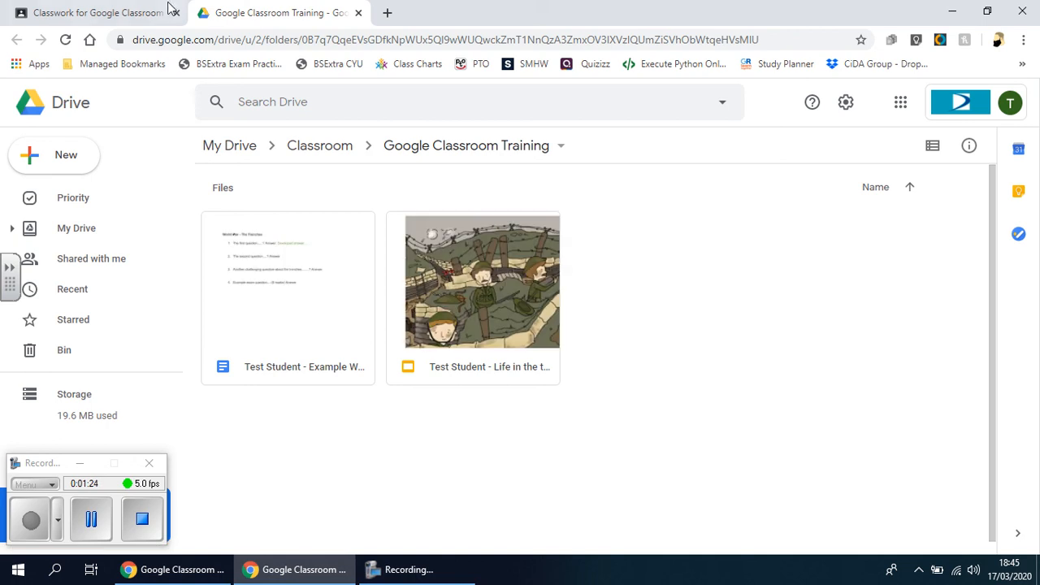
pyautogui.click(93, 12)
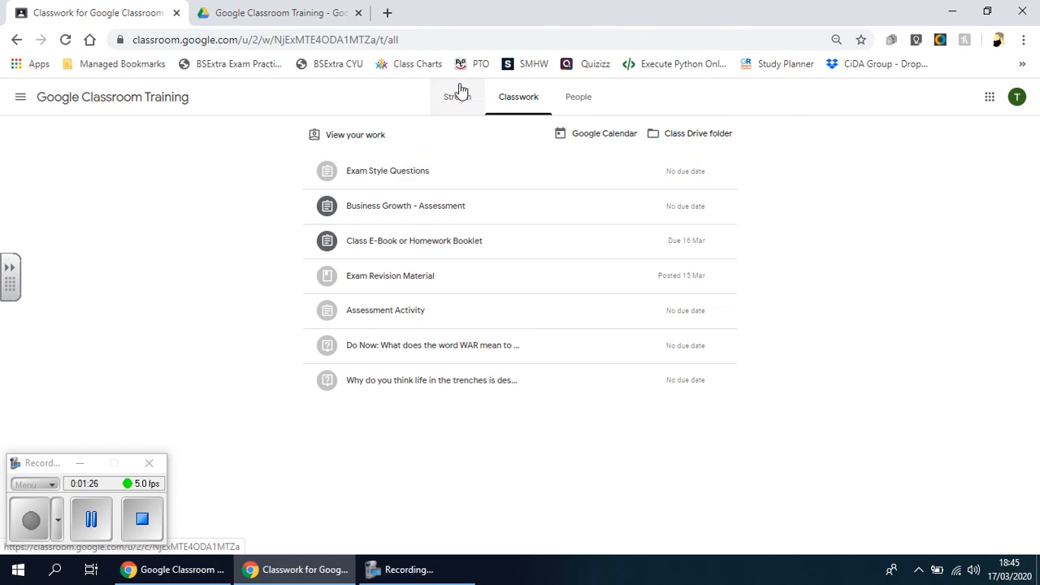
pyautogui.click(698, 133)
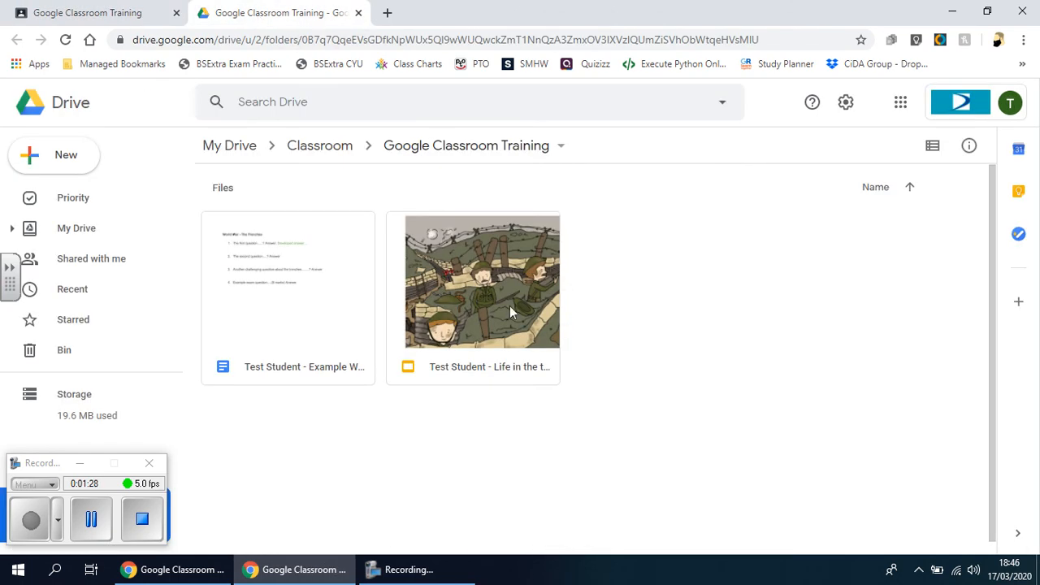
pyautogui.moveTo(687, 312)
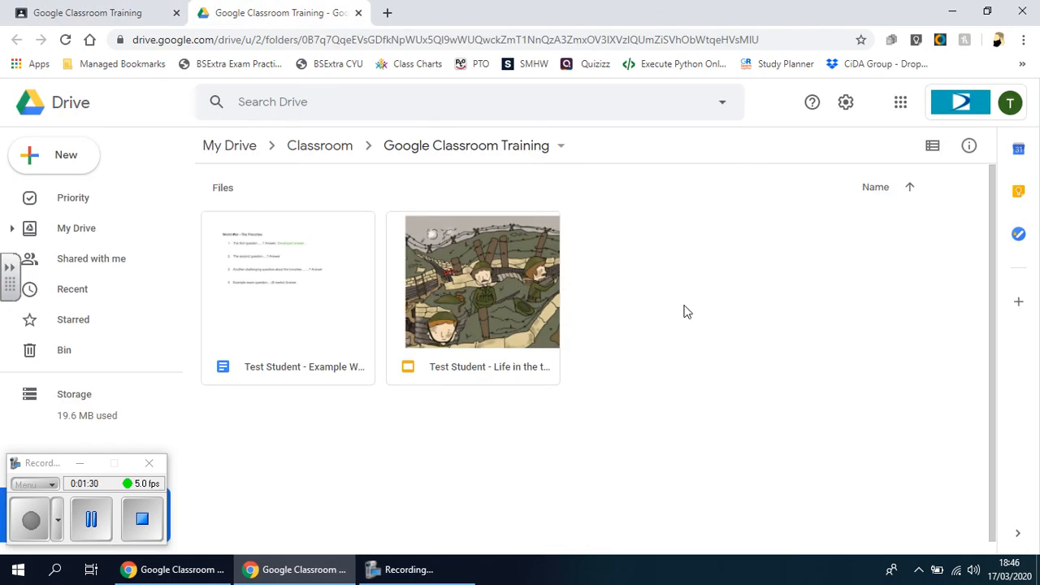
pyautogui.moveTo(801, 350)
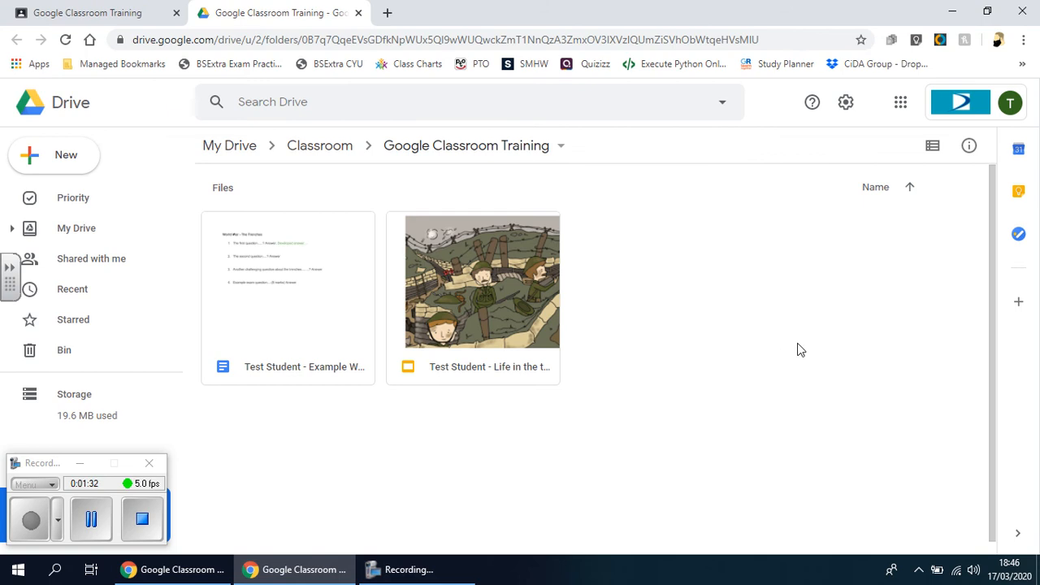
pyautogui.moveTo(785, 356)
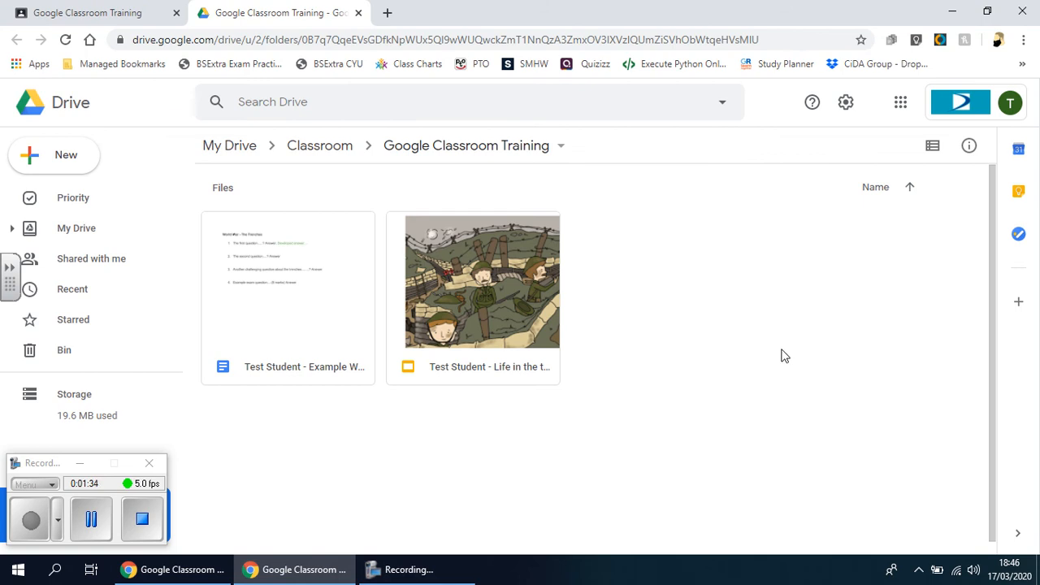
pyautogui.moveTo(667, 420)
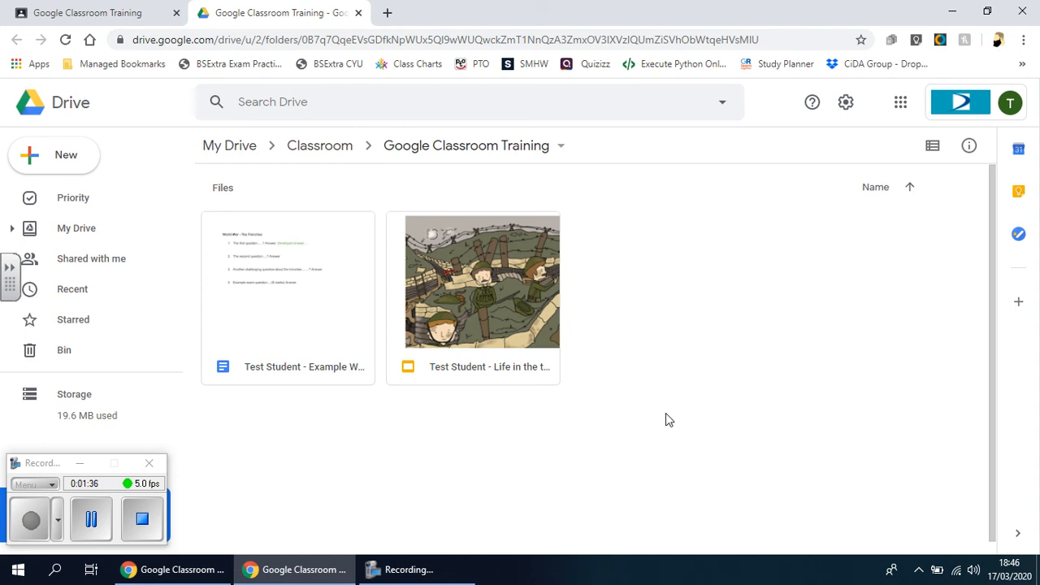
pyautogui.click(280, 13)
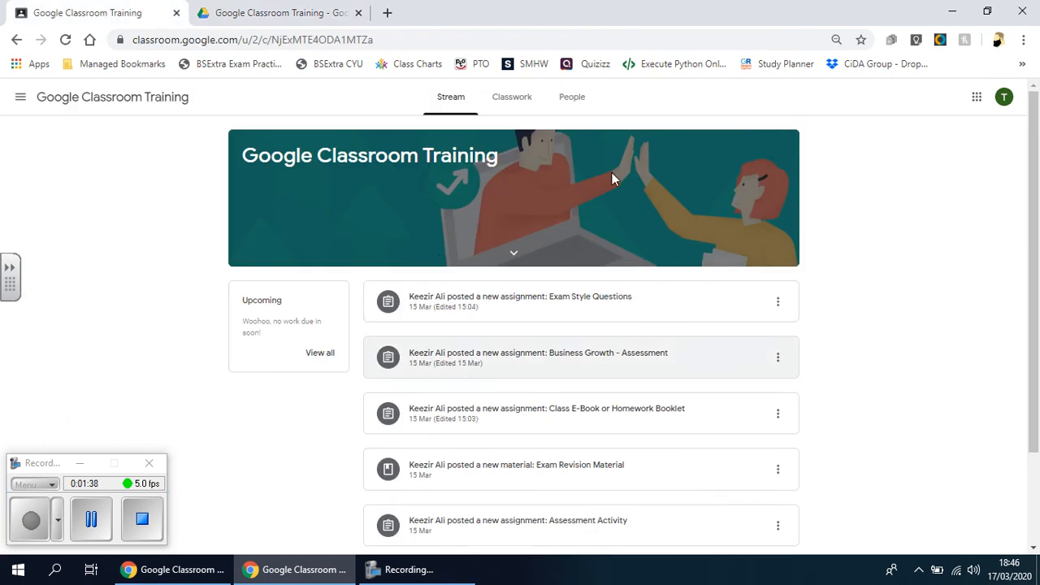
pyautogui.moveTo(410, 227)
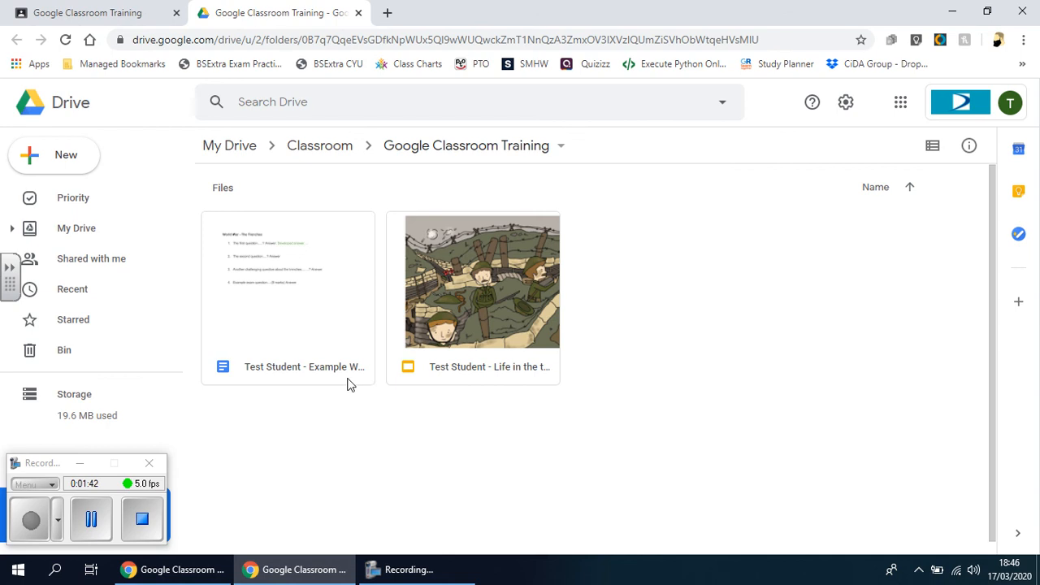
pyautogui.moveTo(411, 326)
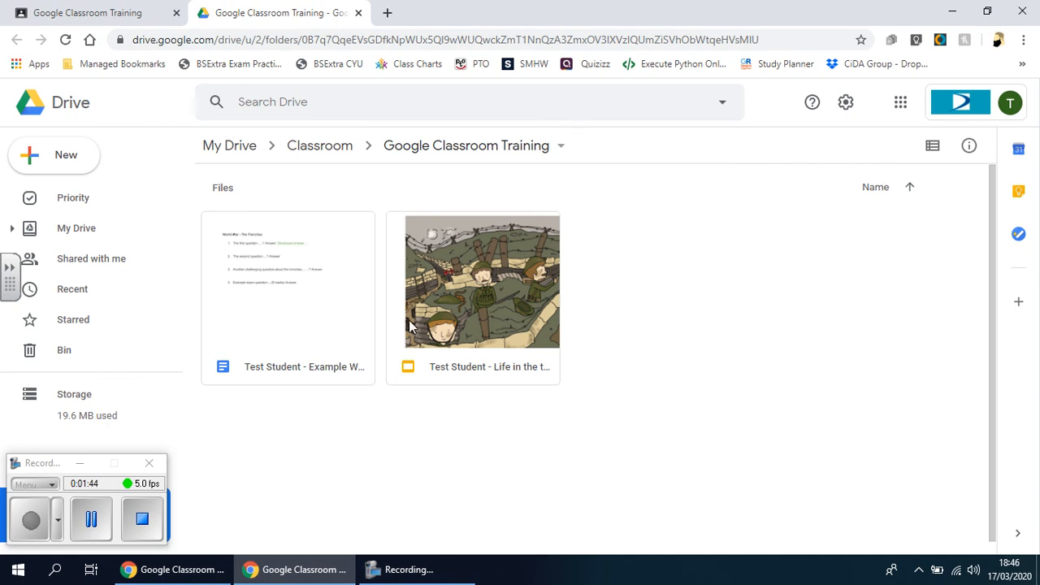
pyautogui.click(473, 282)
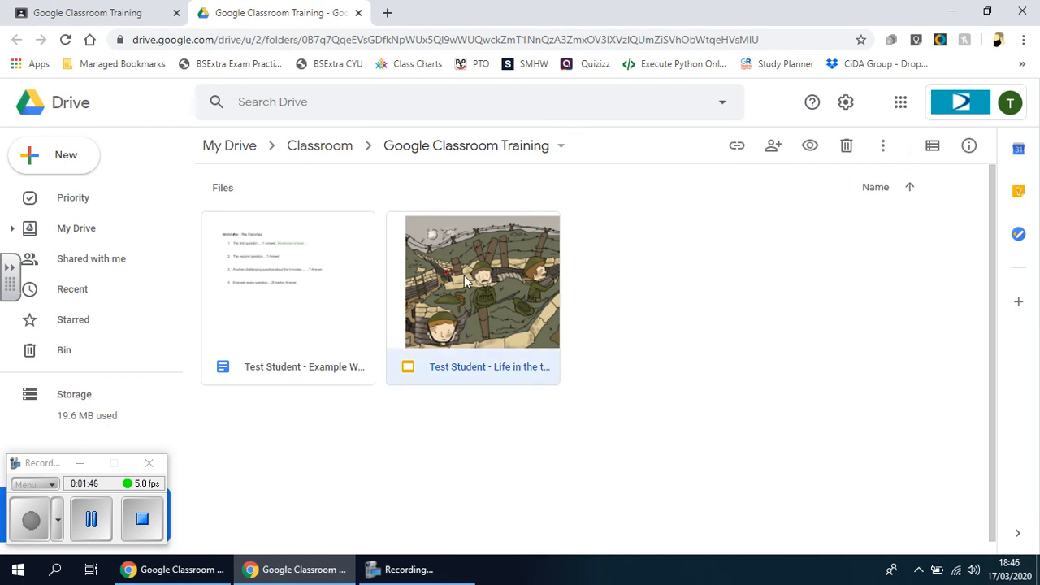
# Download the 'Test Student - Life in the trenches' Slides file from its right-click menu.
pyautogui.rightClick(473, 281)
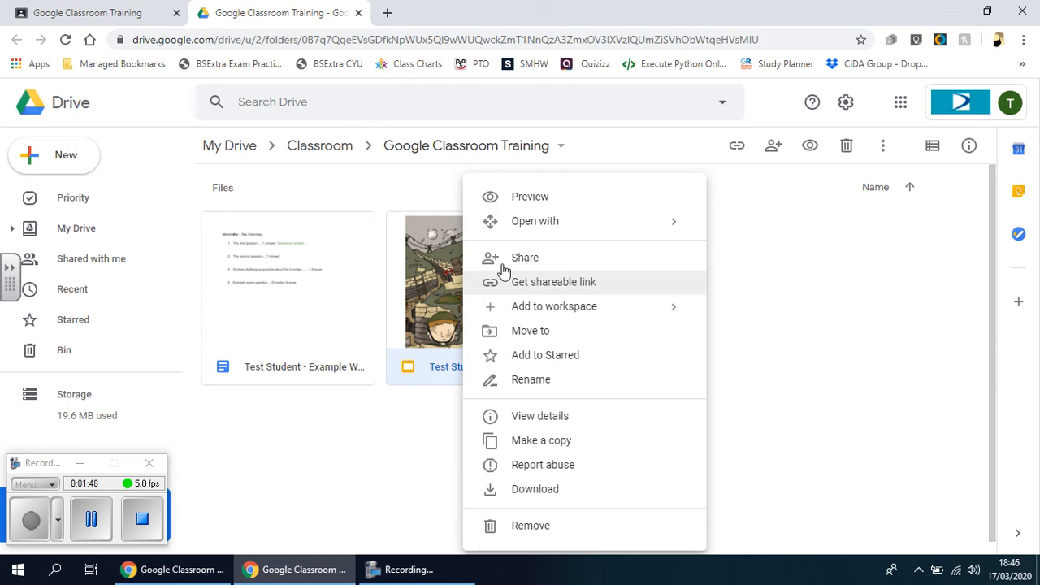
pyautogui.moveTo(573, 434)
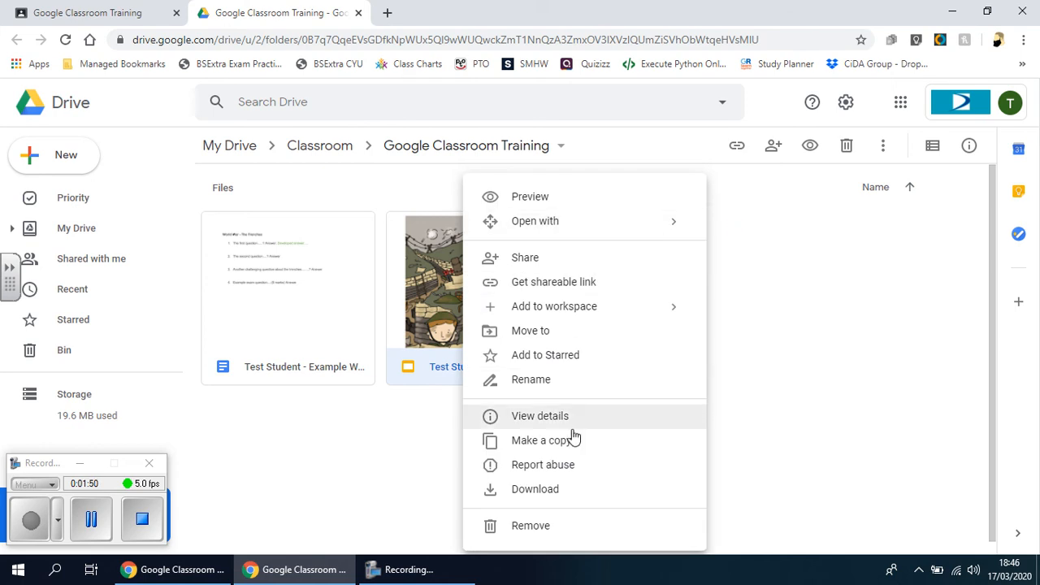
pyautogui.moveTo(558, 496)
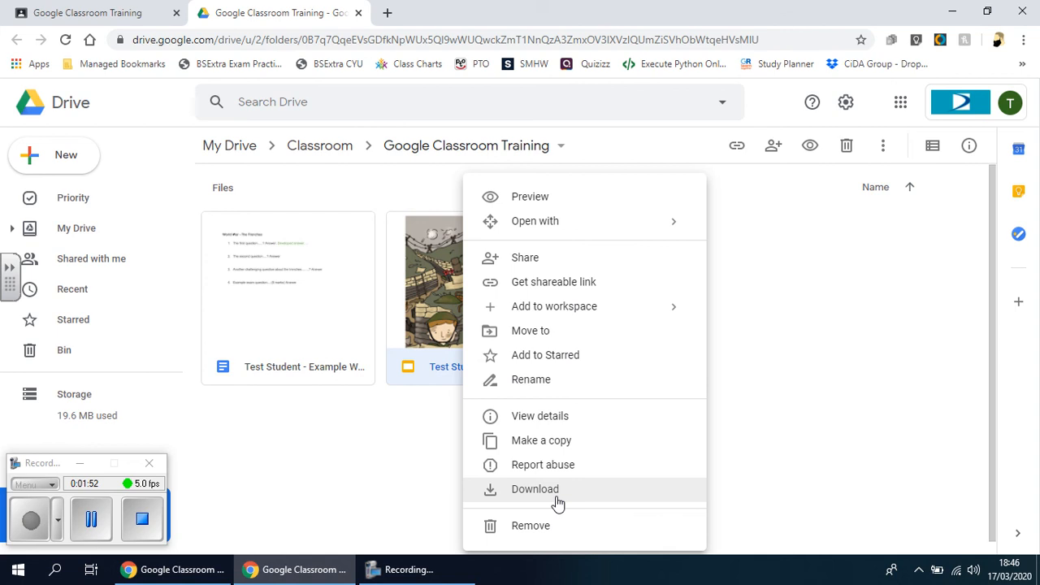
pyautogui.click(535, 488)
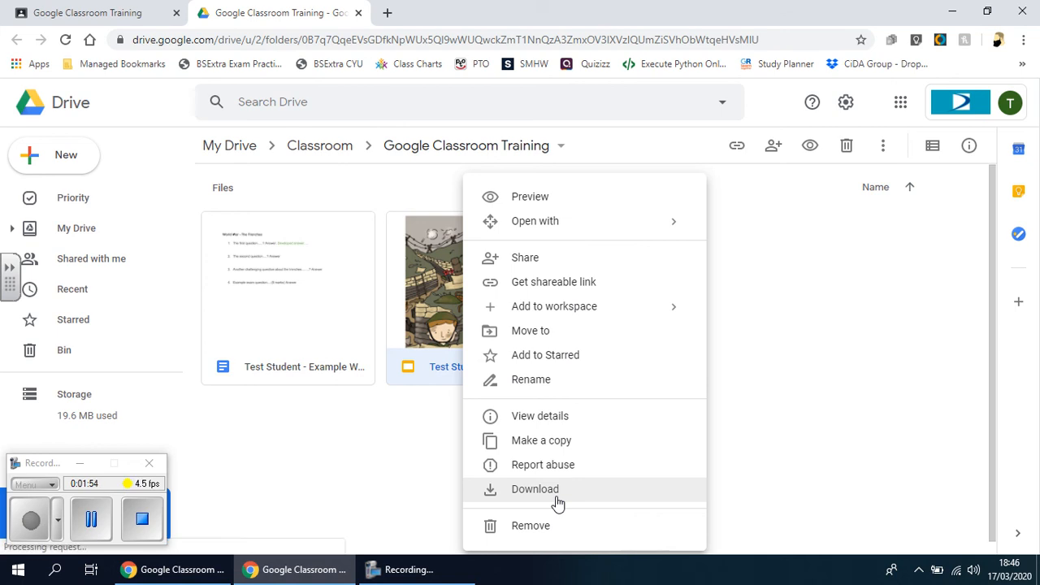
pyautogui.moveTo(553, 282)
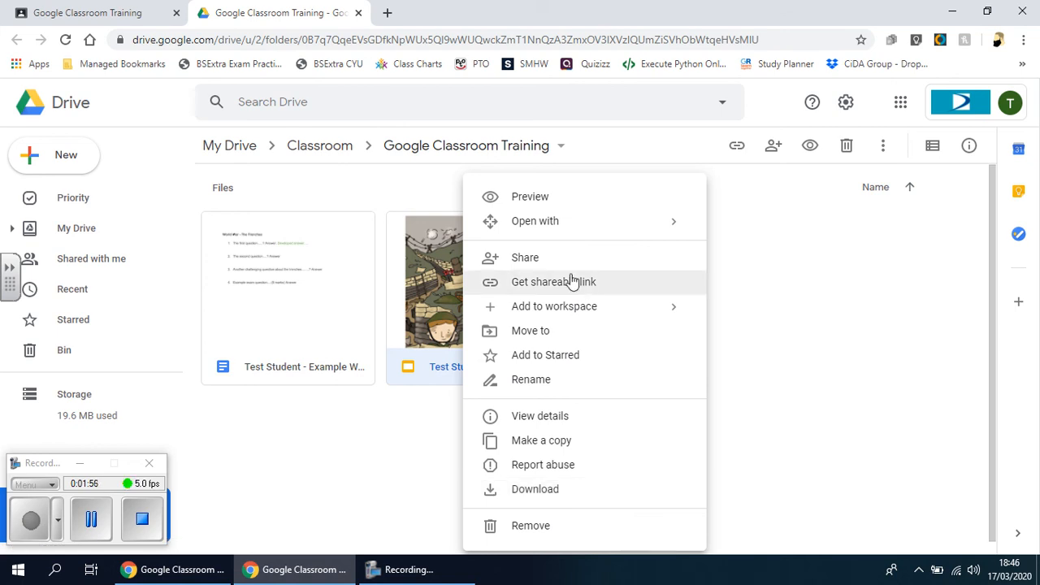
pyautogui.moveTo(559, 266)
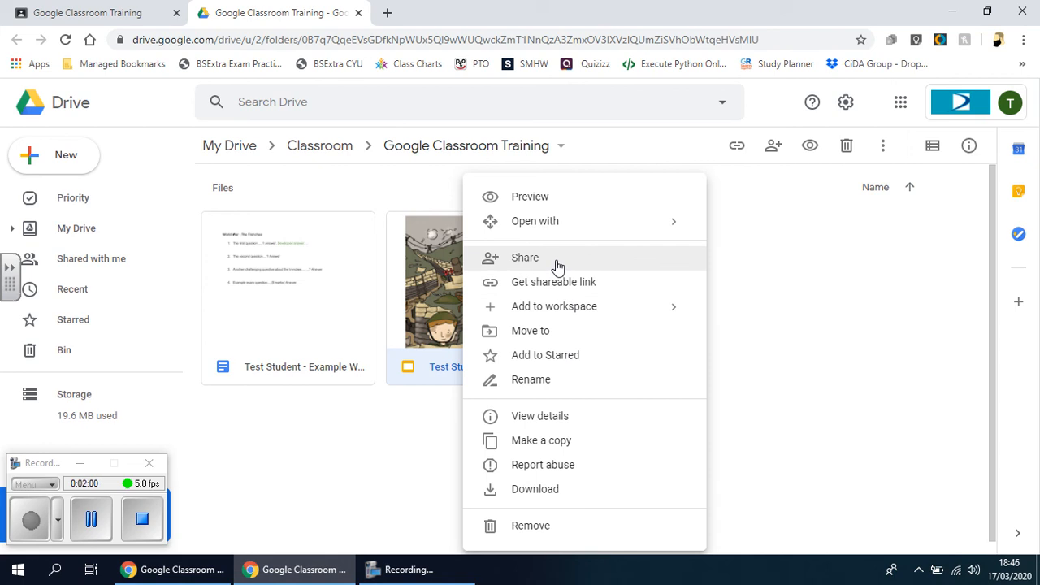
pyautogui.moveTo(522, 258)
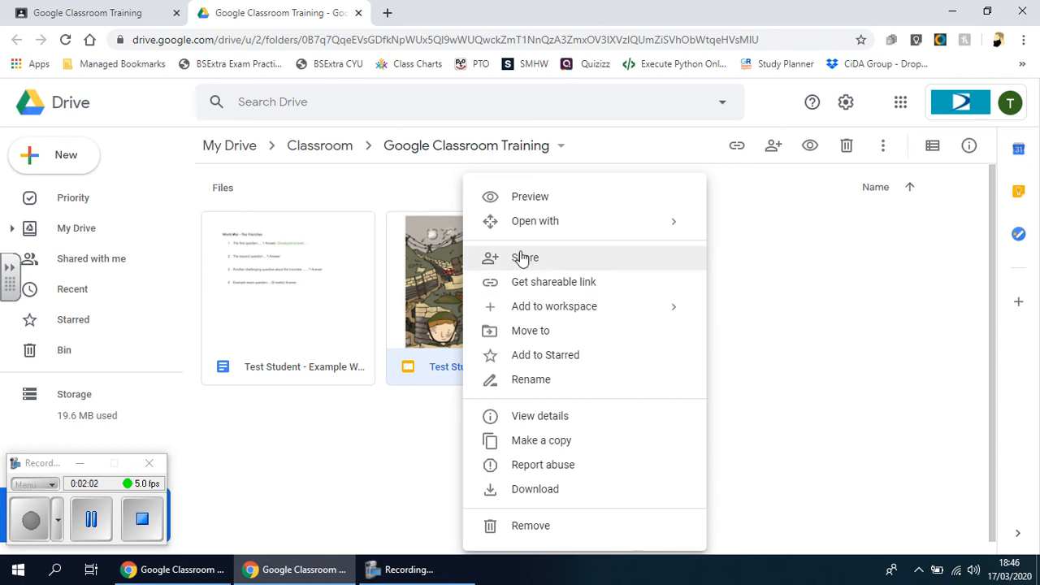
pyautogui.moveTo(588, 268)
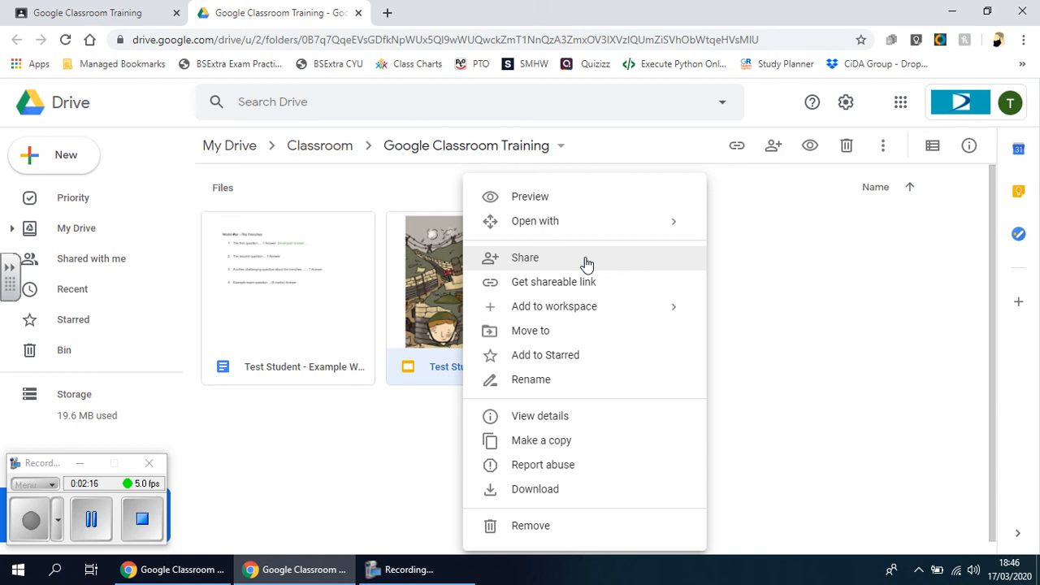
pyautogui.moveTo(535, 355)
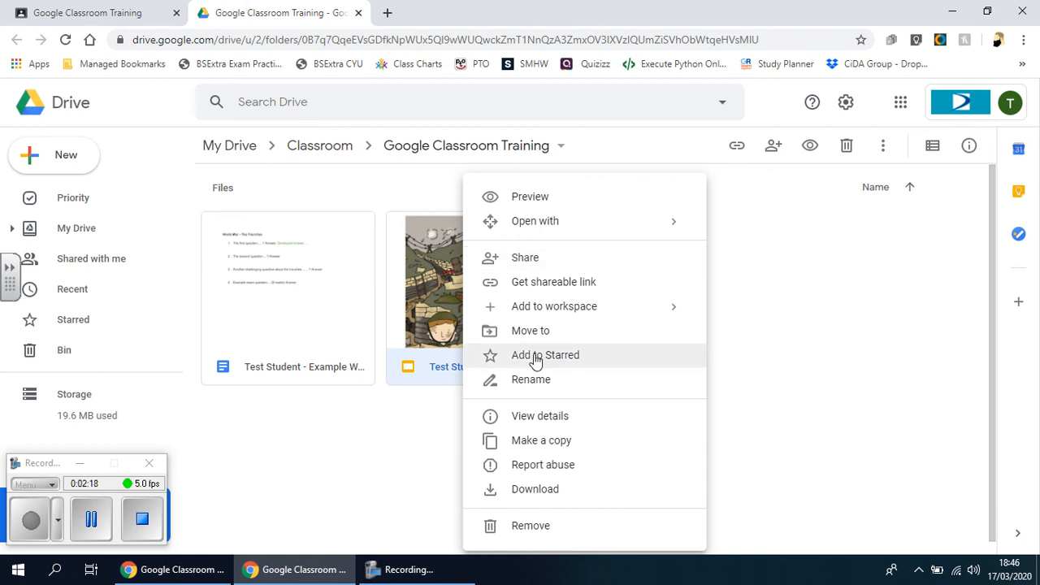
pyautogui.moveTo(530, 380)
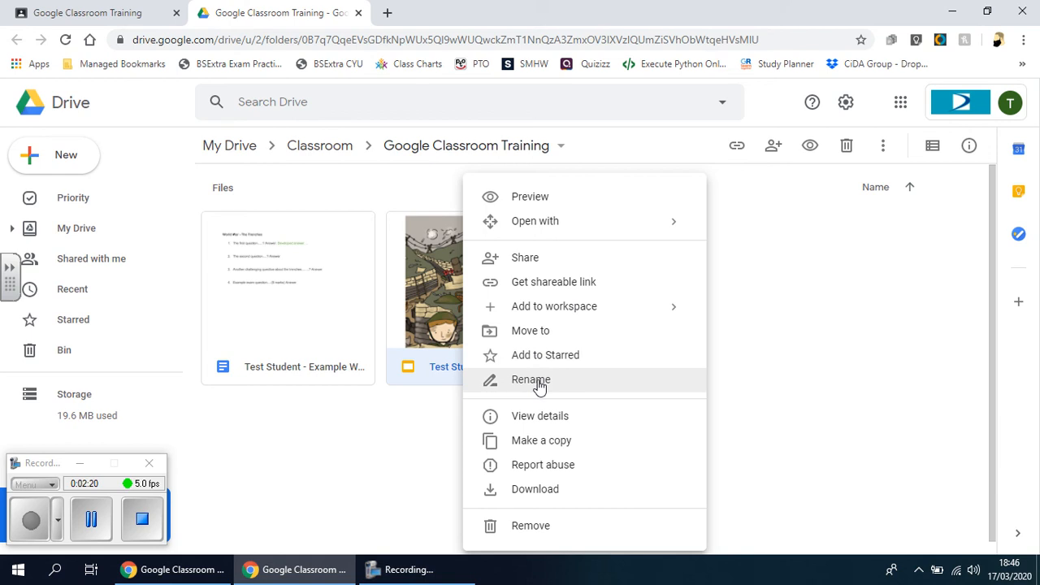
pyautogui.moveTo(429, 553)
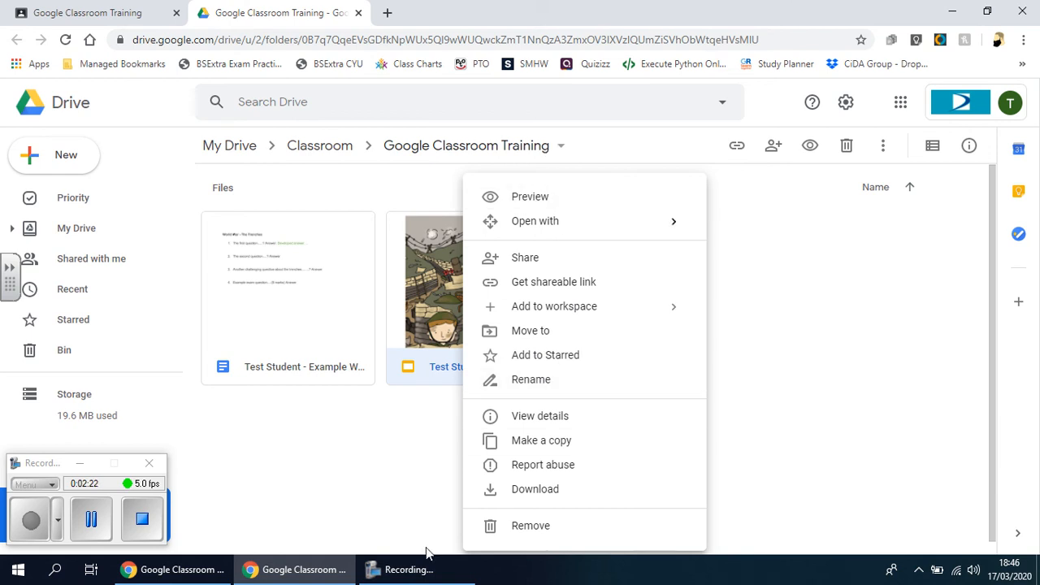
pyautogui.moveTo(535, 244)
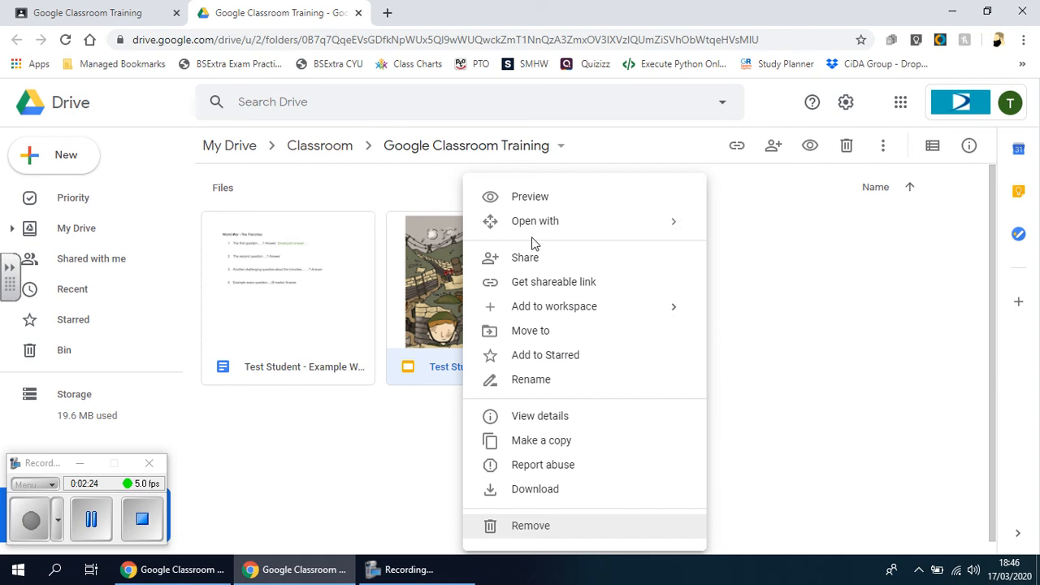
# Close the Drive tab and scroll through the training class Stream and back up.
pyautogui.click(692, 377)
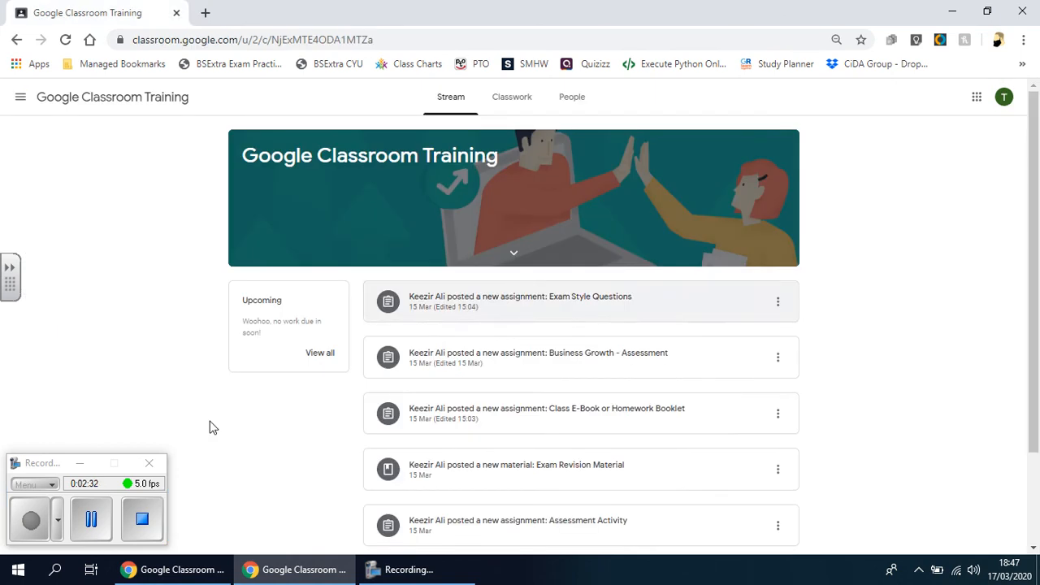
pyautogui.scroll(-3)
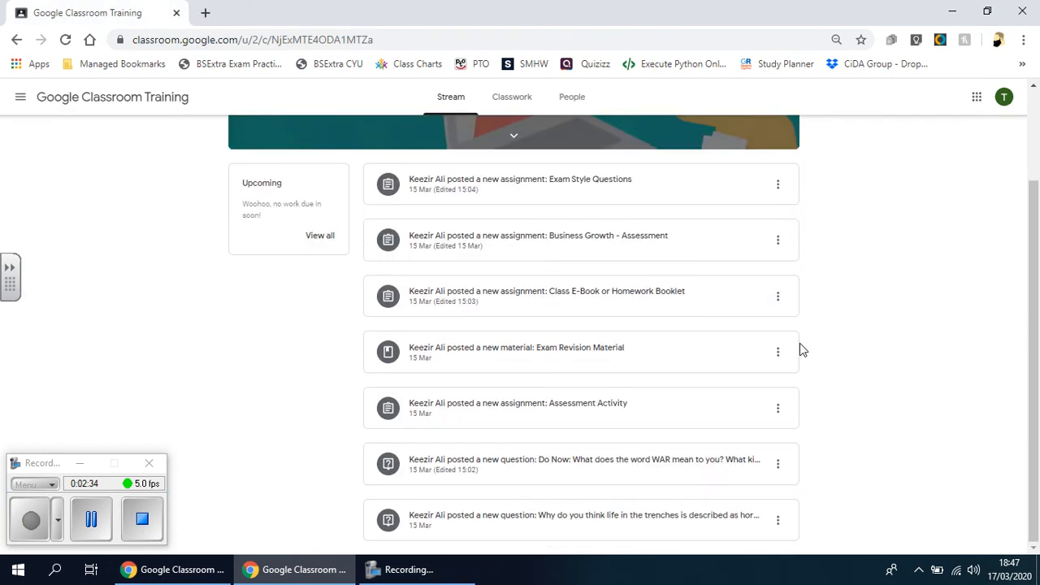
pyautogui.scroll(3)
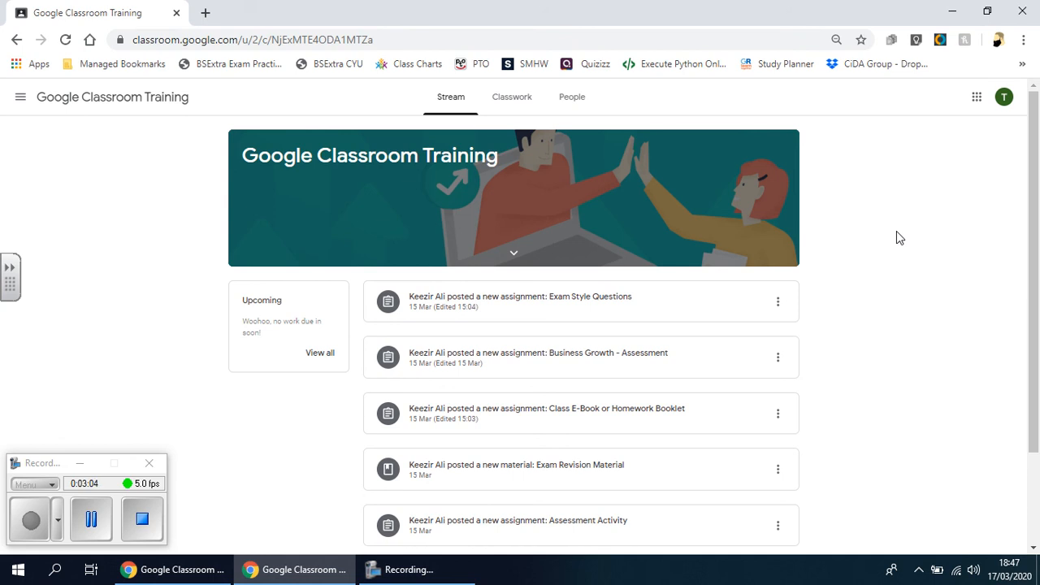
pyautogui.moveTo(715, 342)
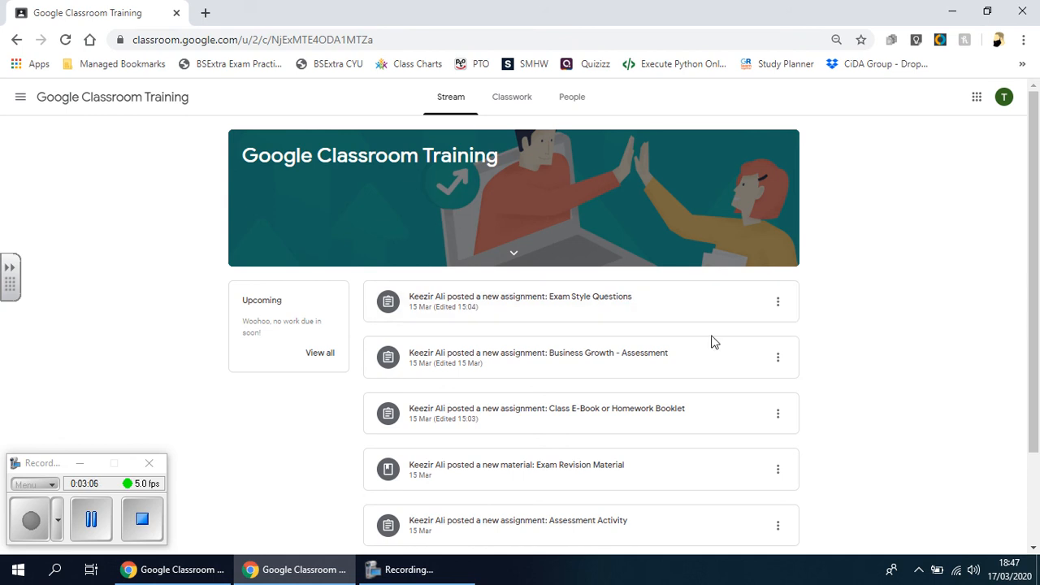
pyautogui.moveTo(210, 512)
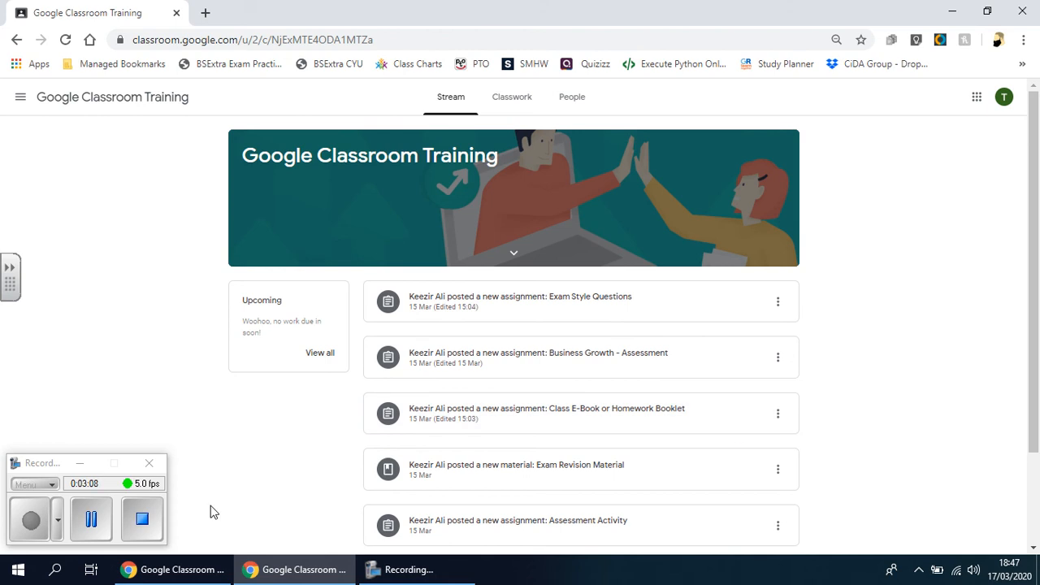